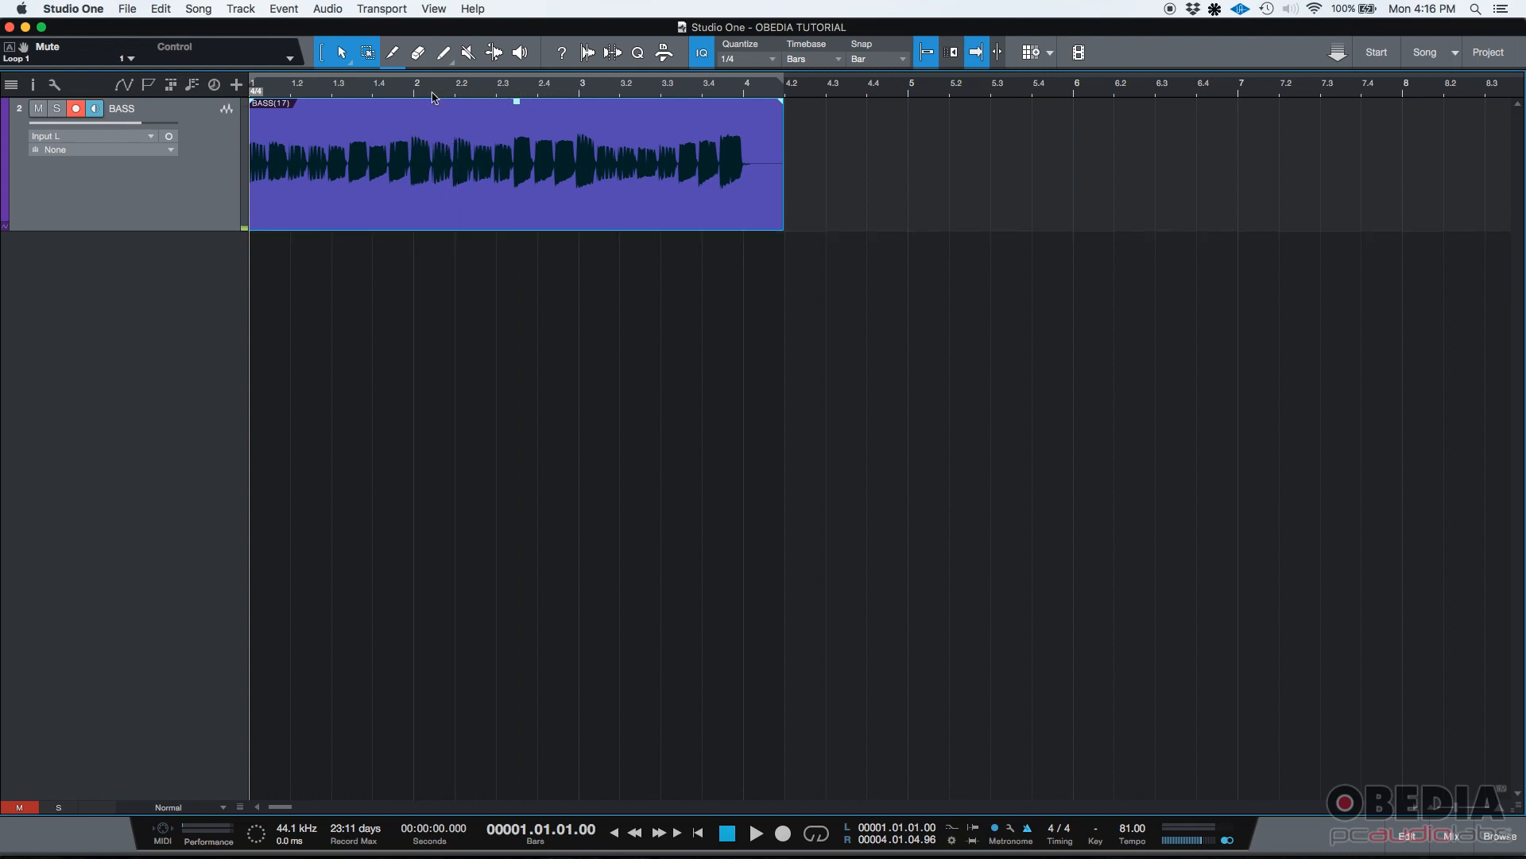
mouse_move(577, 99)
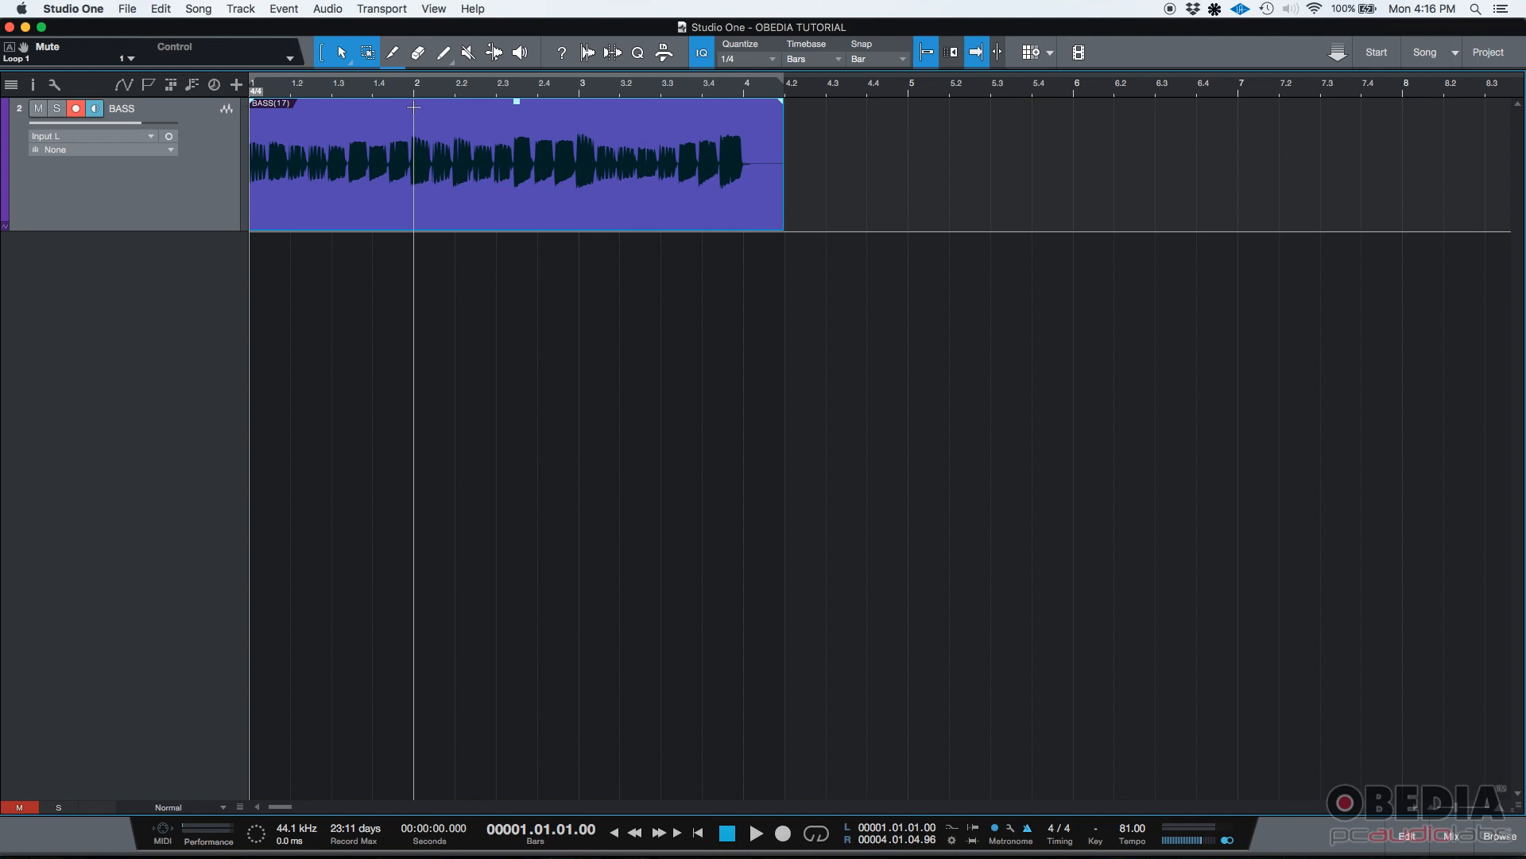
mouse_move(417, 116)
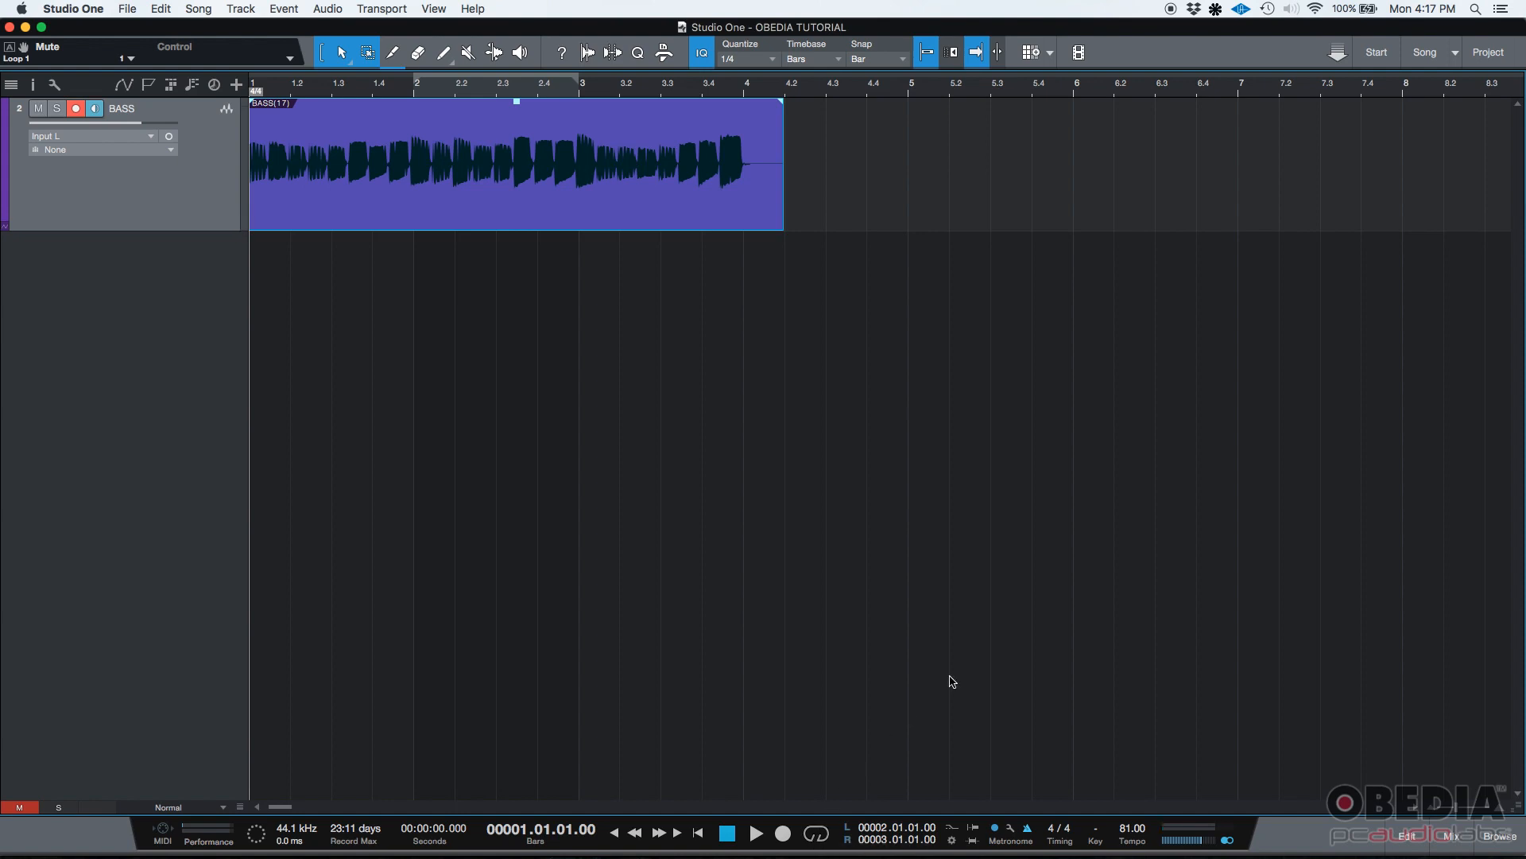
mouse_move(1003, 849)
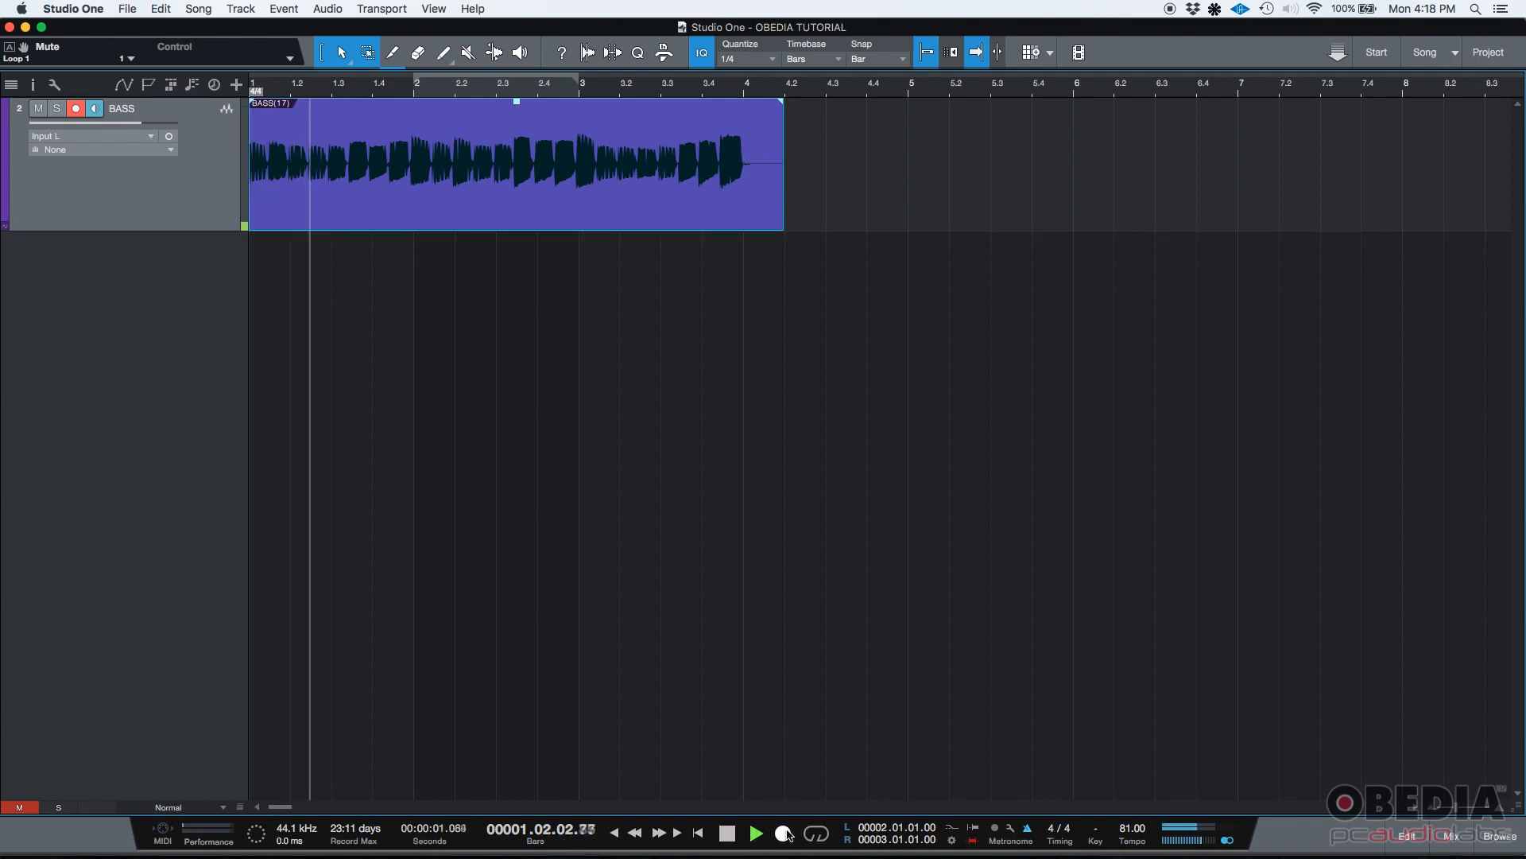
- Record a new bass take that Auto Punch drops in between bars 2 and 3, then stop
left_click(756, 832)
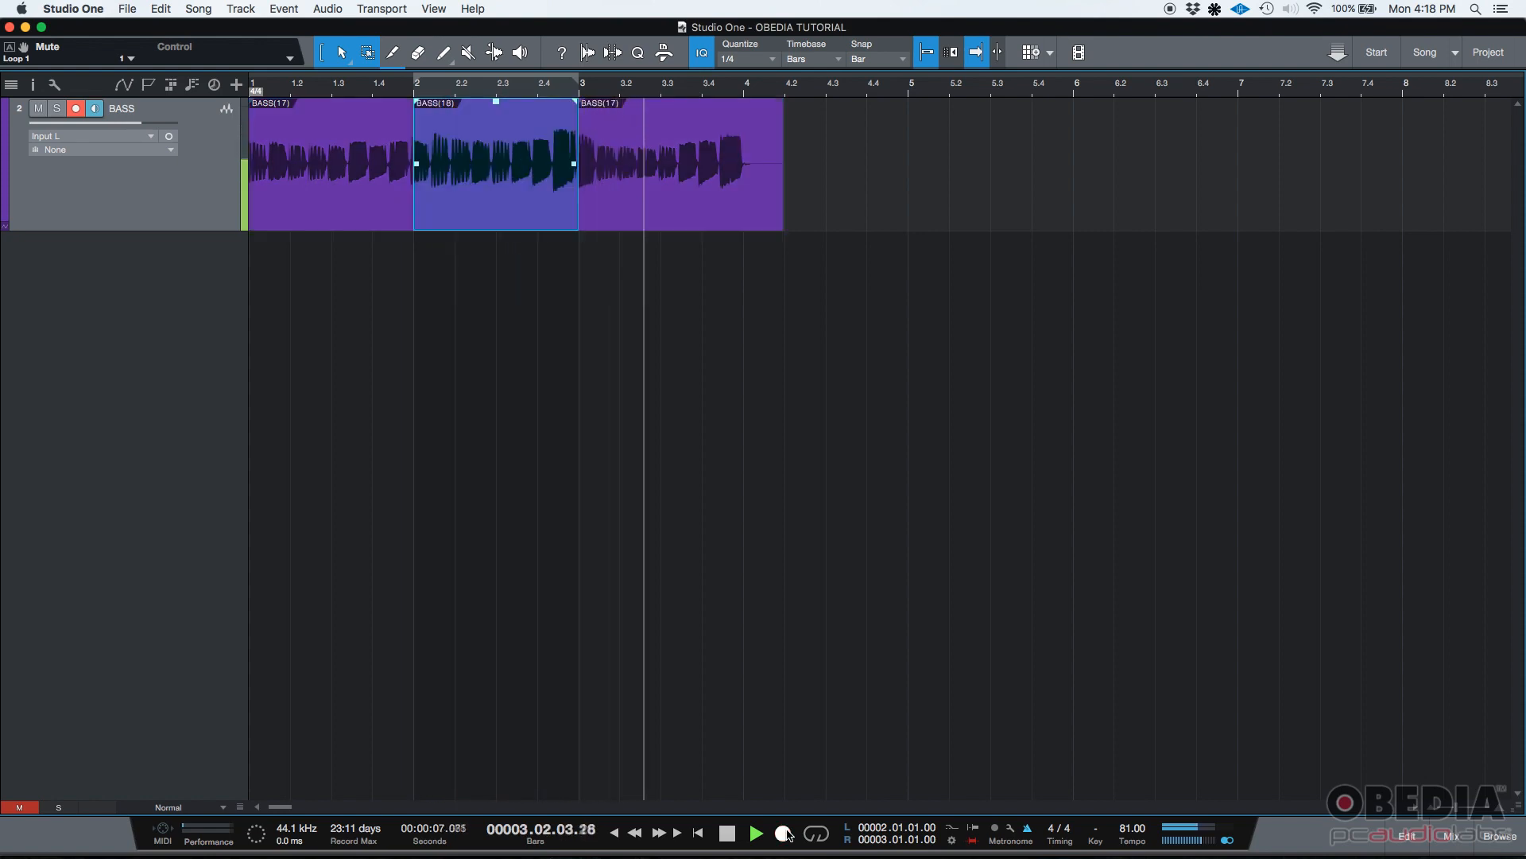
left_click(757, 832)
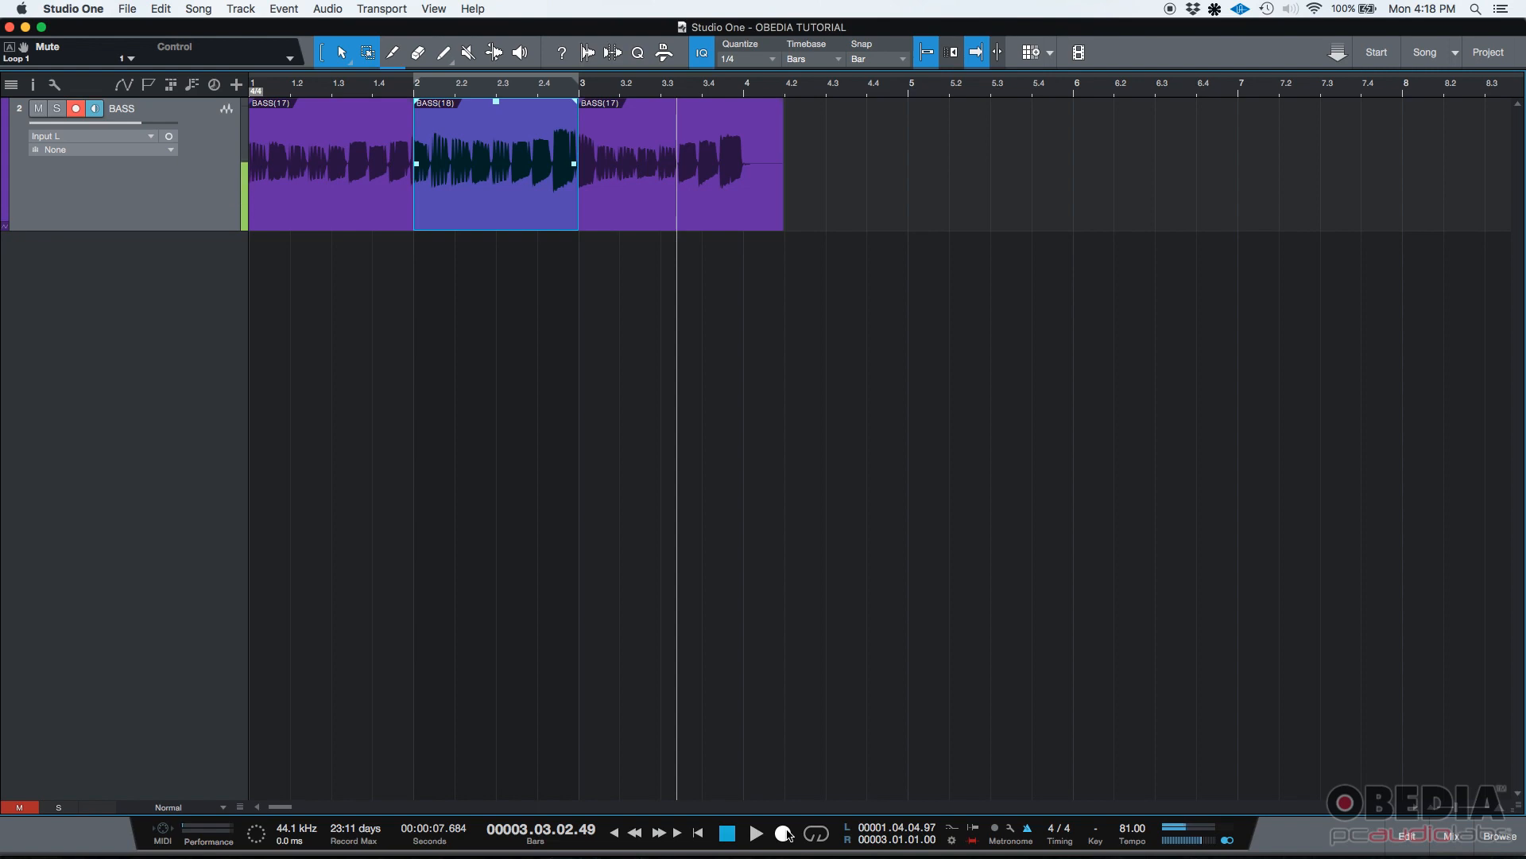
left_click(782, 835)
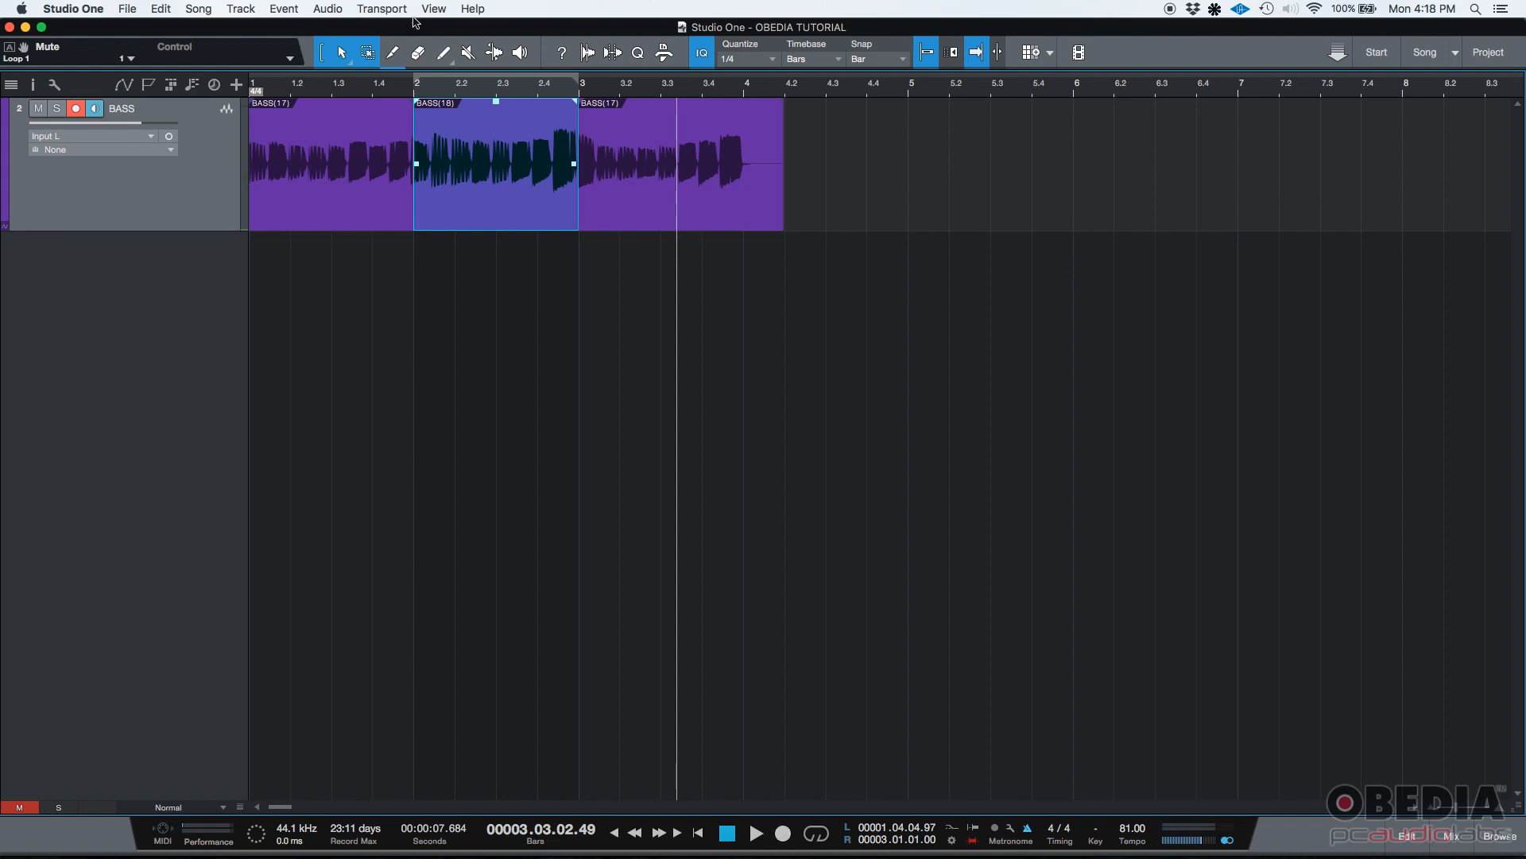
mouse_move(417, 113)
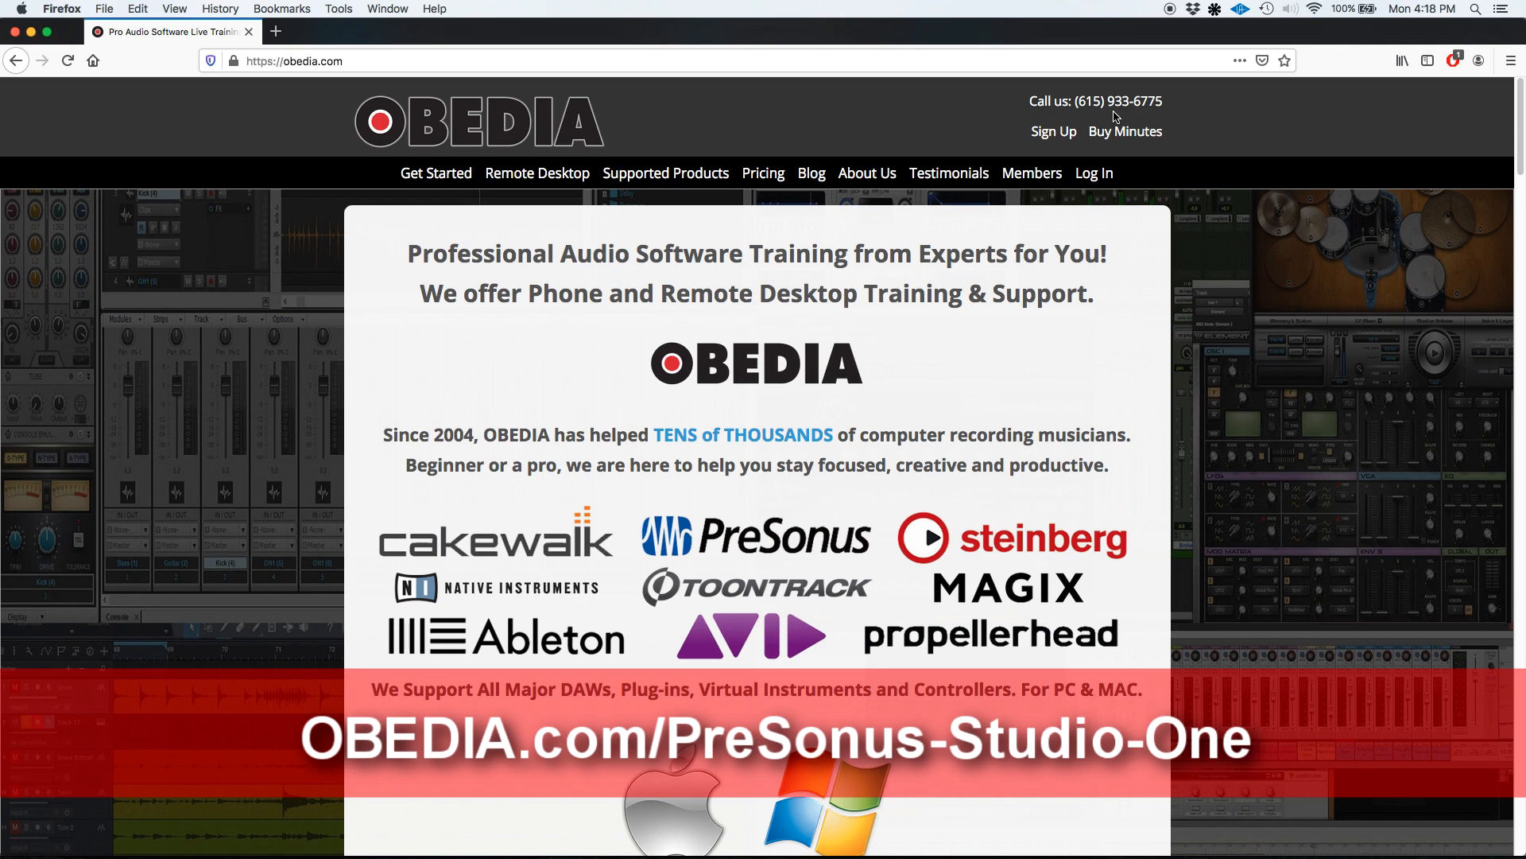
mouse_move(1155, 122)
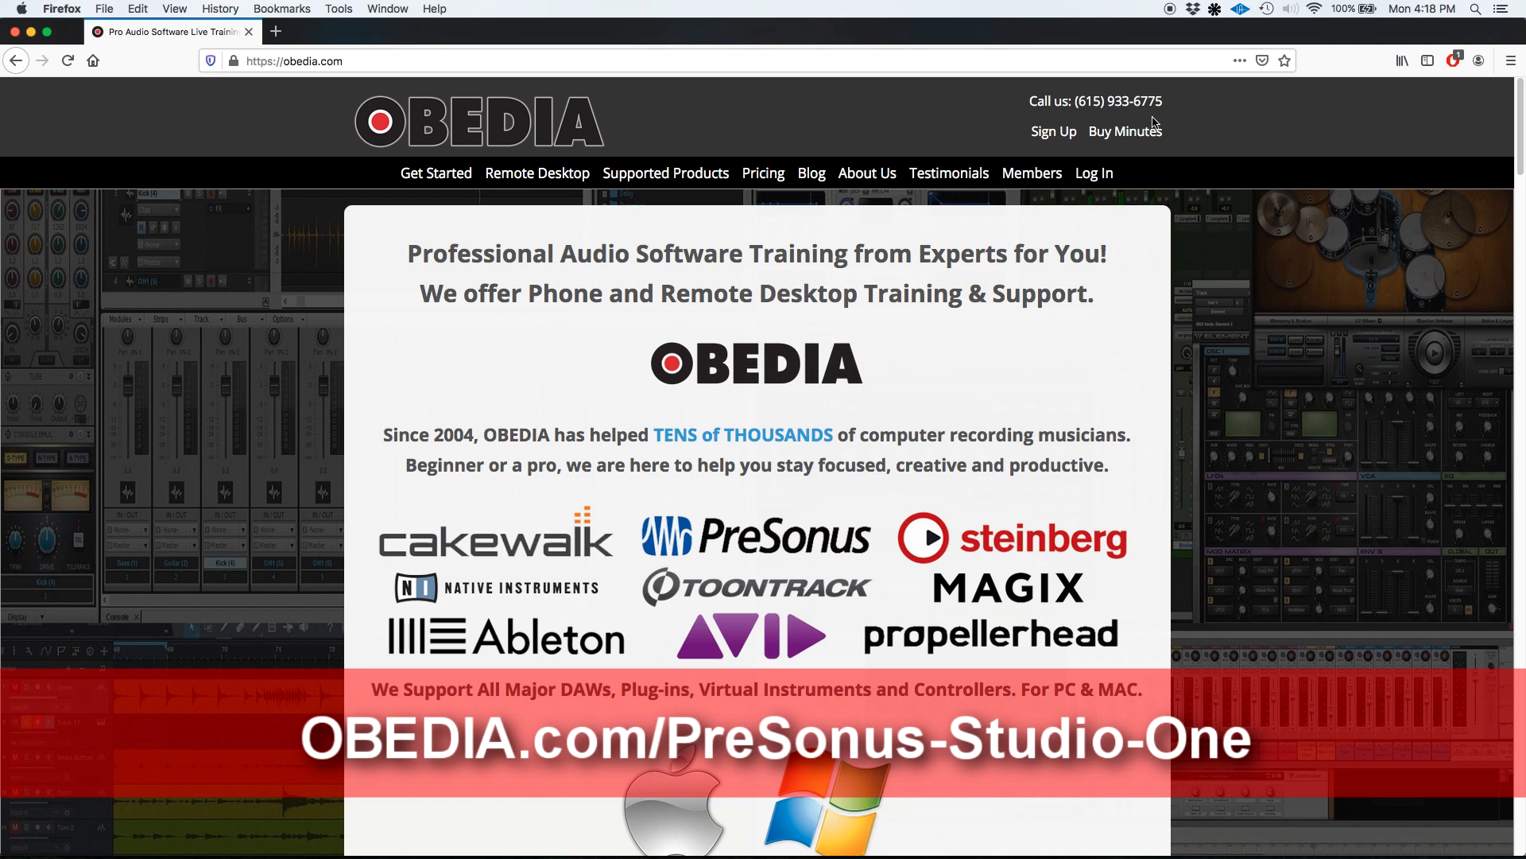